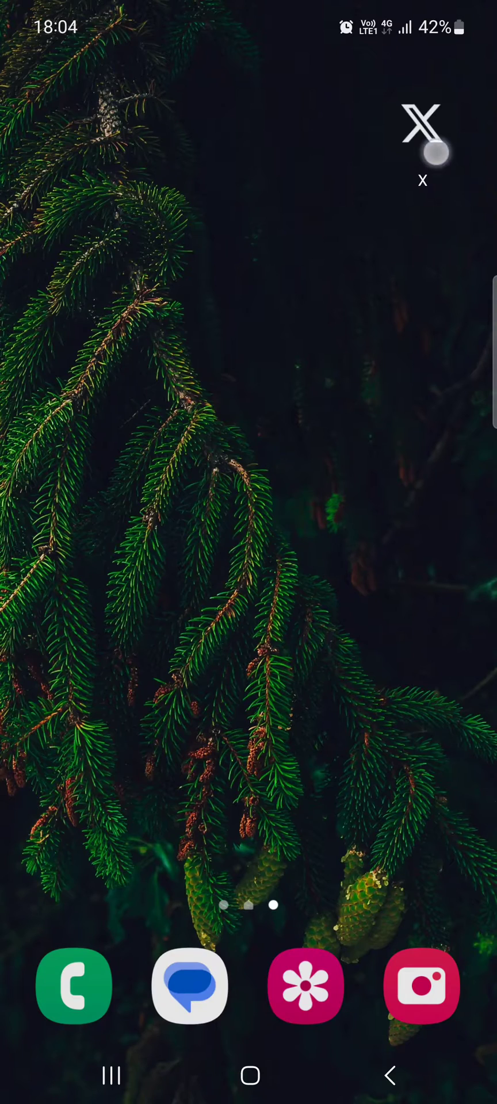
Launch the X app and go to Settings and privacy.
left_click(422, 127)
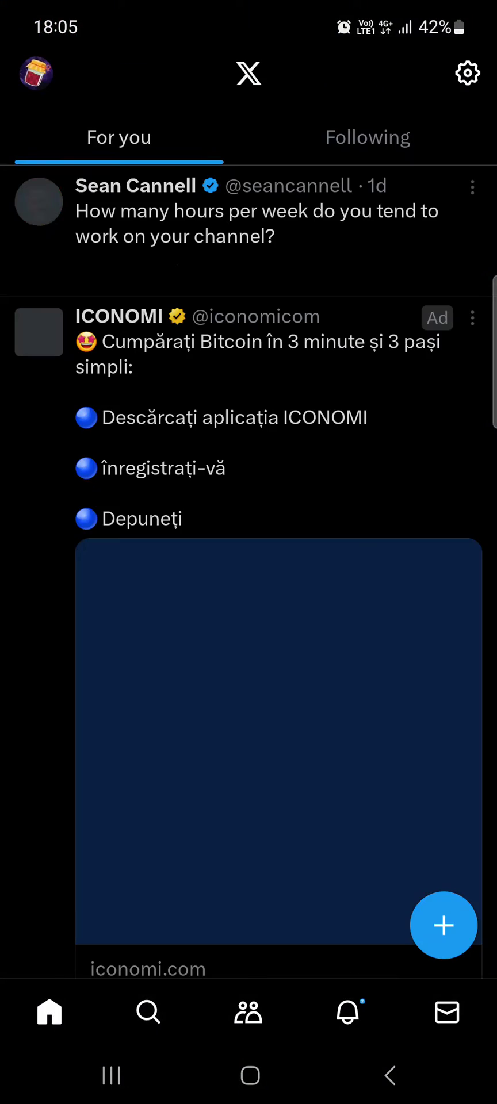
scroll("down", 3)
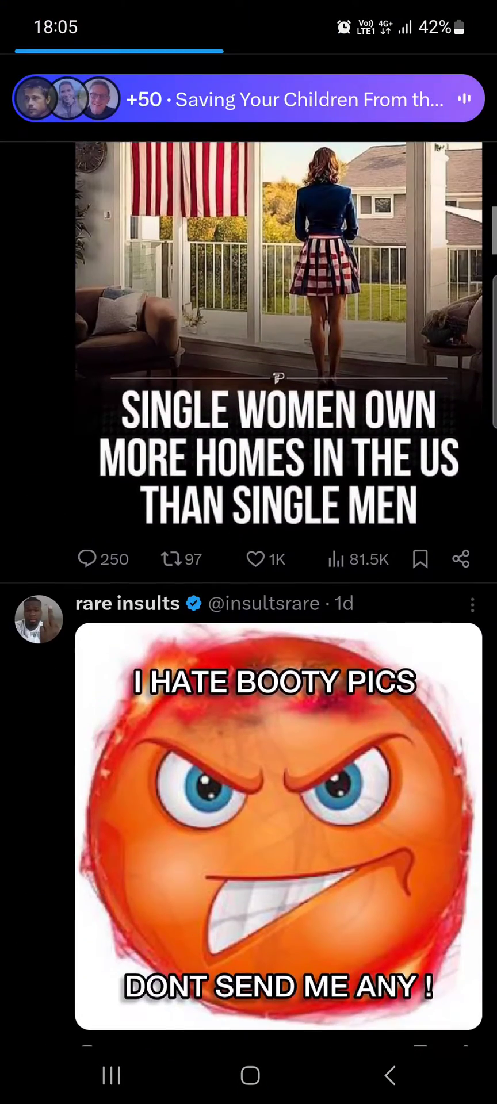
scroll("down", 3)
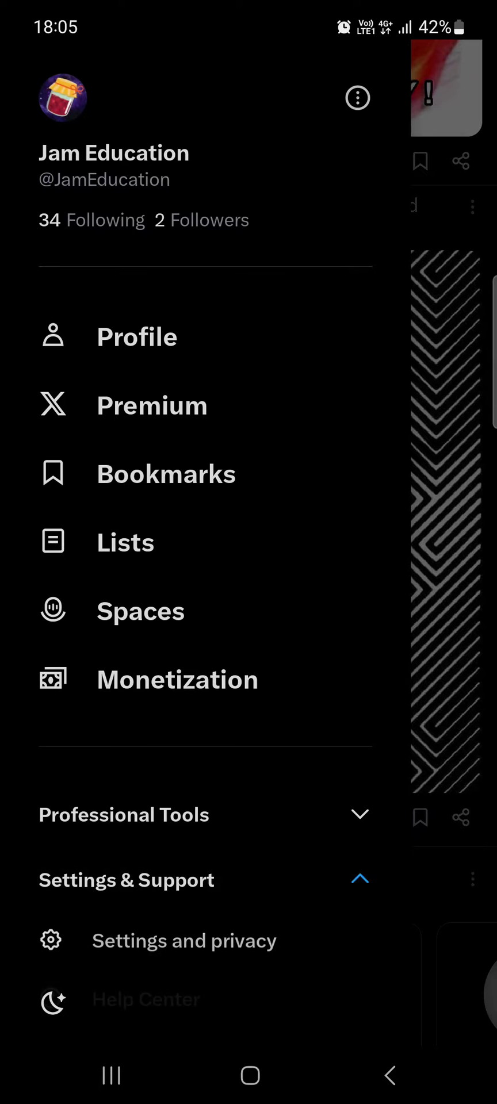
scroll("down", 3)
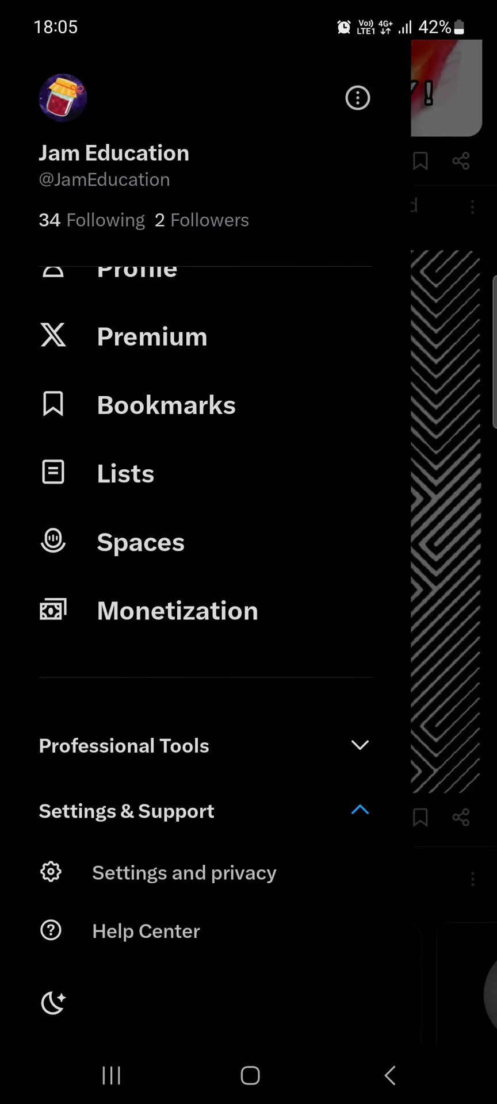
left_click(184, 872)
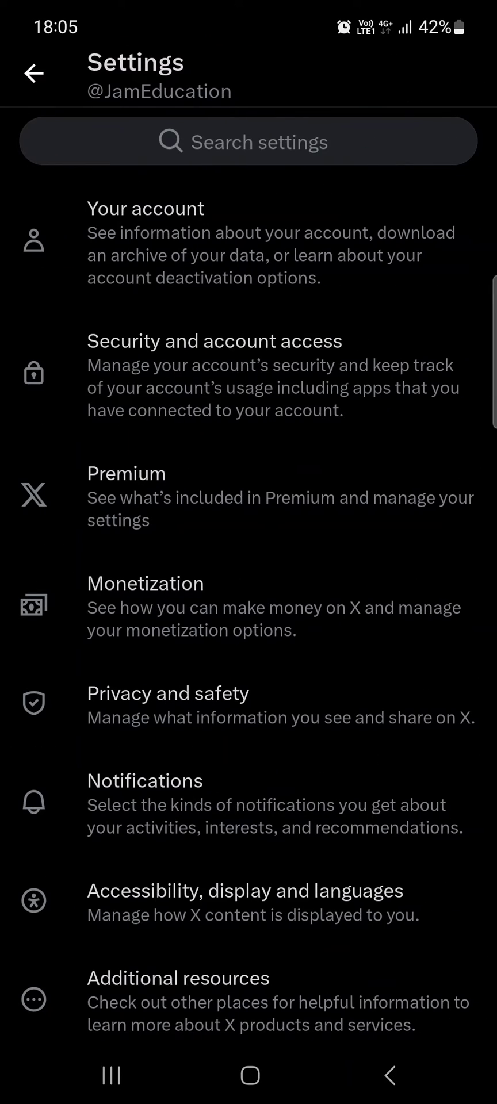
Enter Privacy and safety and scroll down toward Location information.
scroll("down", 3)
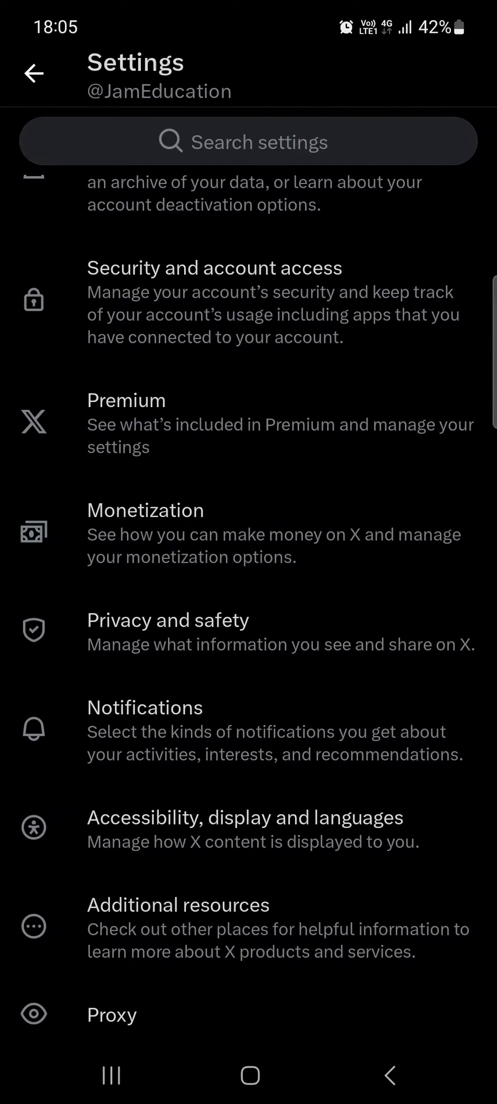
left_click(168, 620)
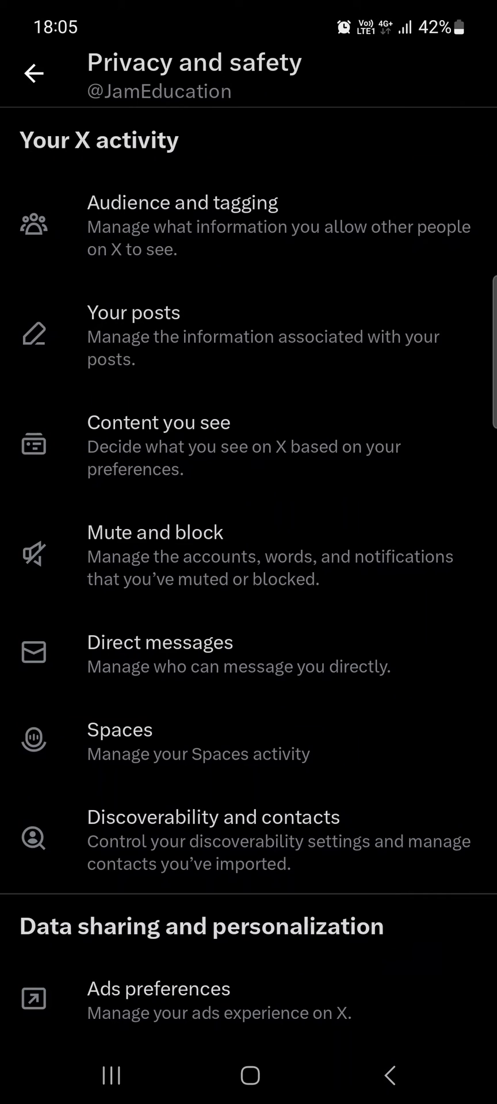
scroll("down", 3)
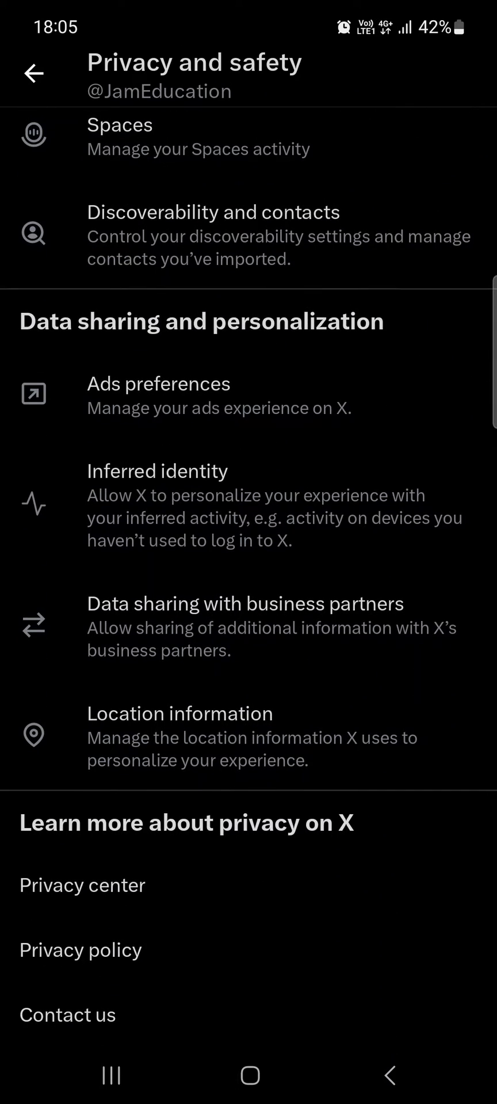